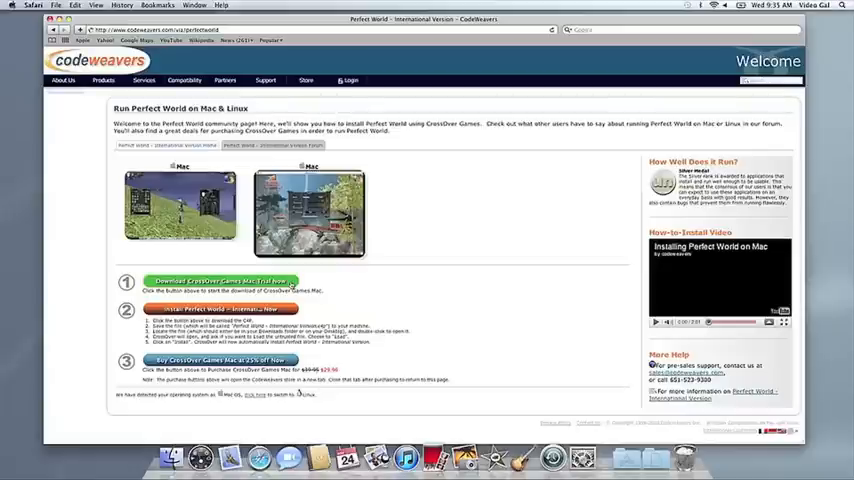
mouse_move(220, 308)
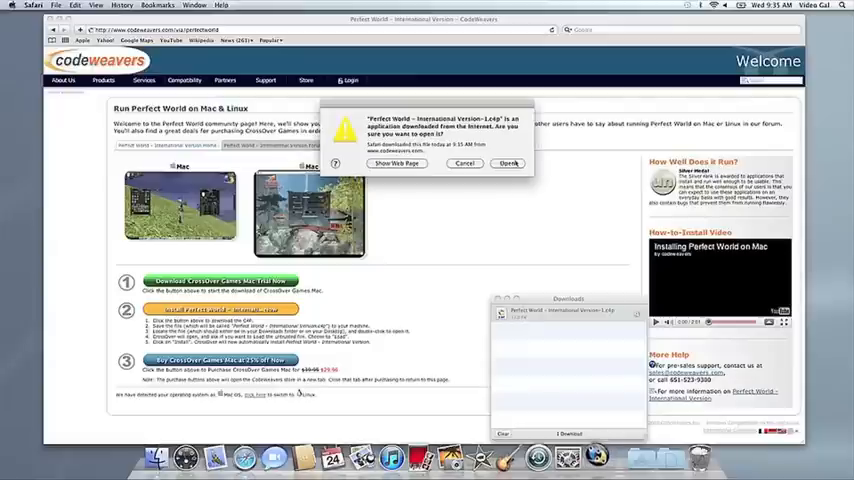
Allow the downloaded installer to run, complete the install and launch the Perfect World launcher
click(508, 164)
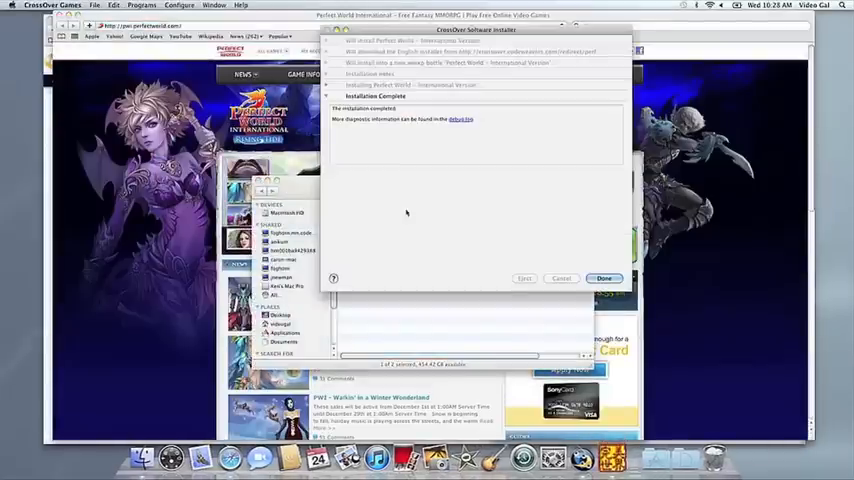
click(604, 278)
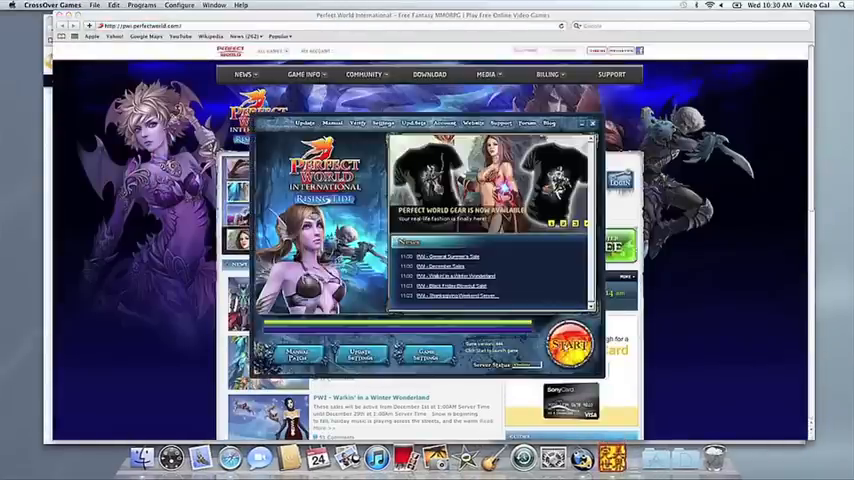